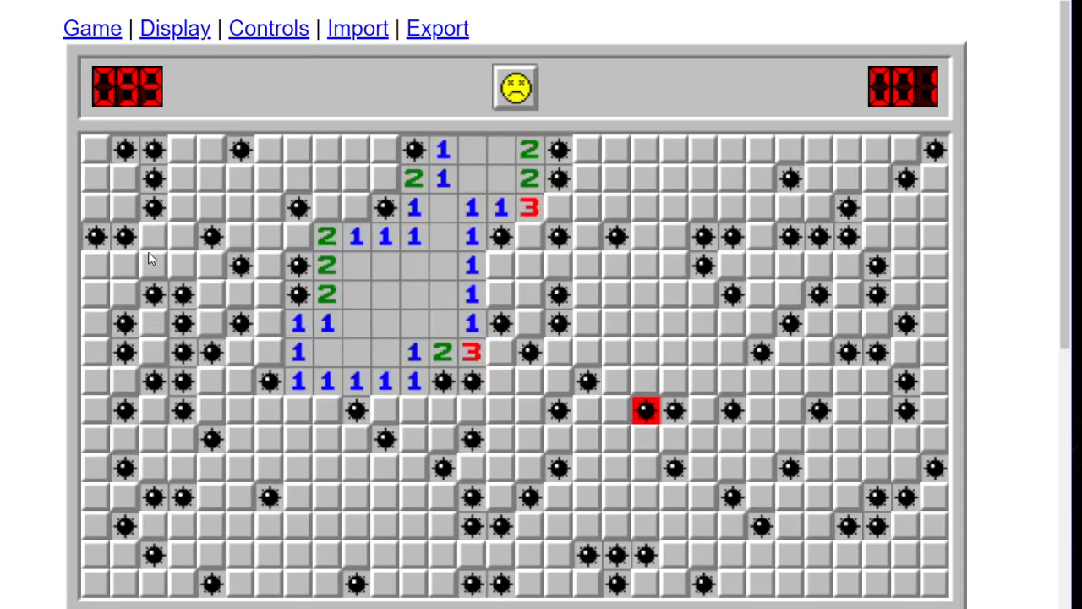
mouse_move(421, 168)
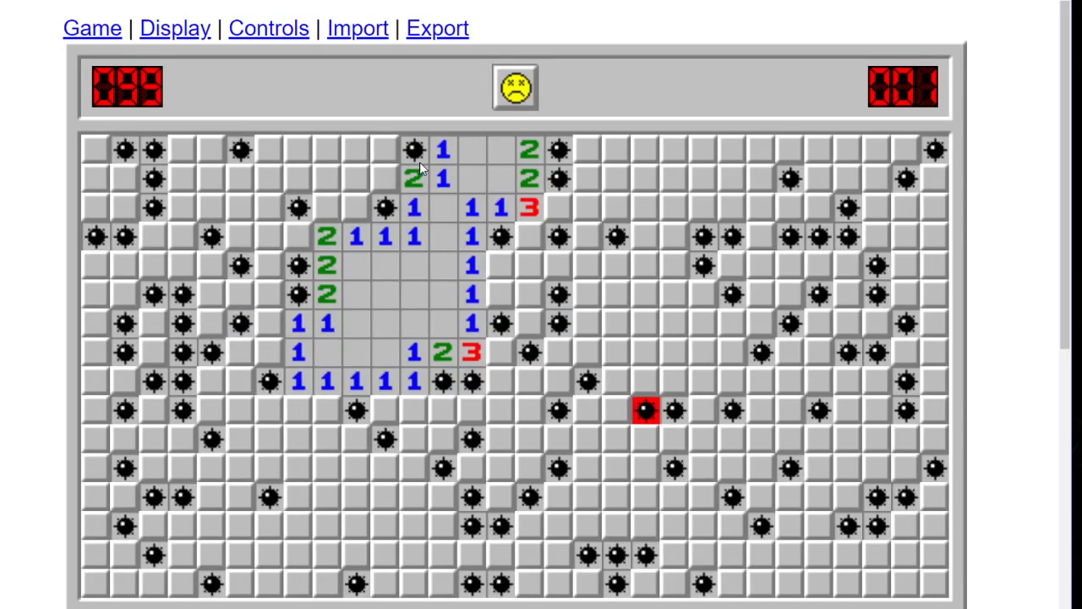
- Restart, uncover squares around the left-of-centre patch until a mine ends the game, then restart again
left_click(514, 88)
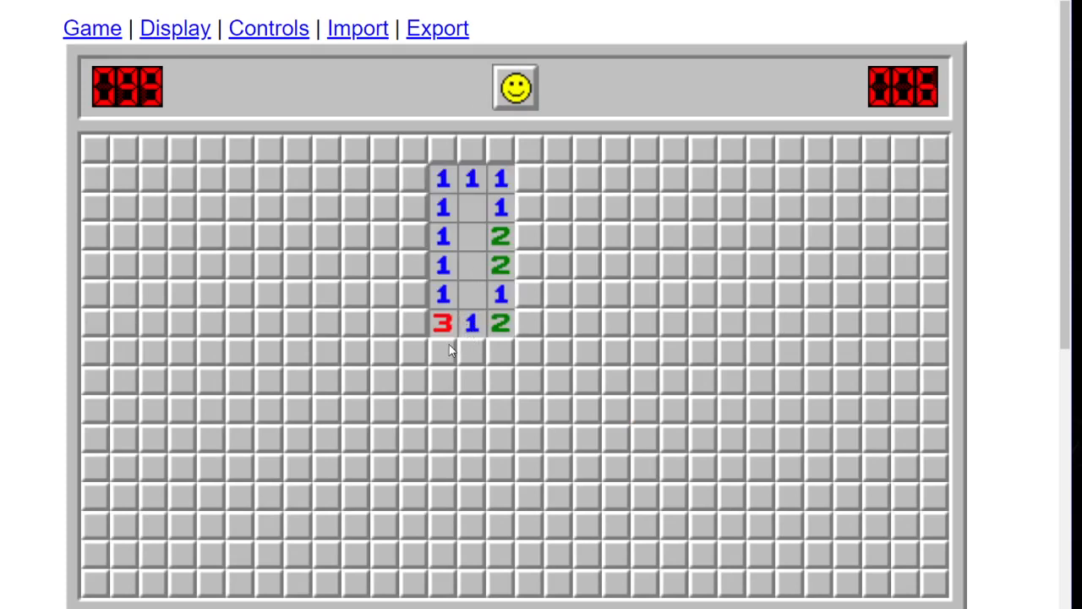
mouse_move(499, 353)
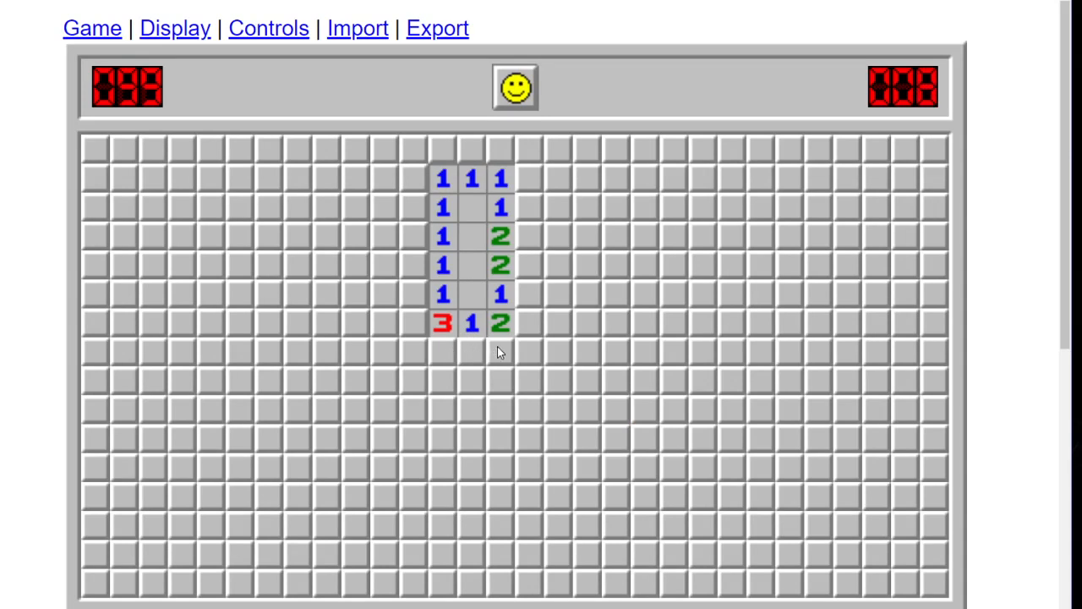
left_click(443, 350)
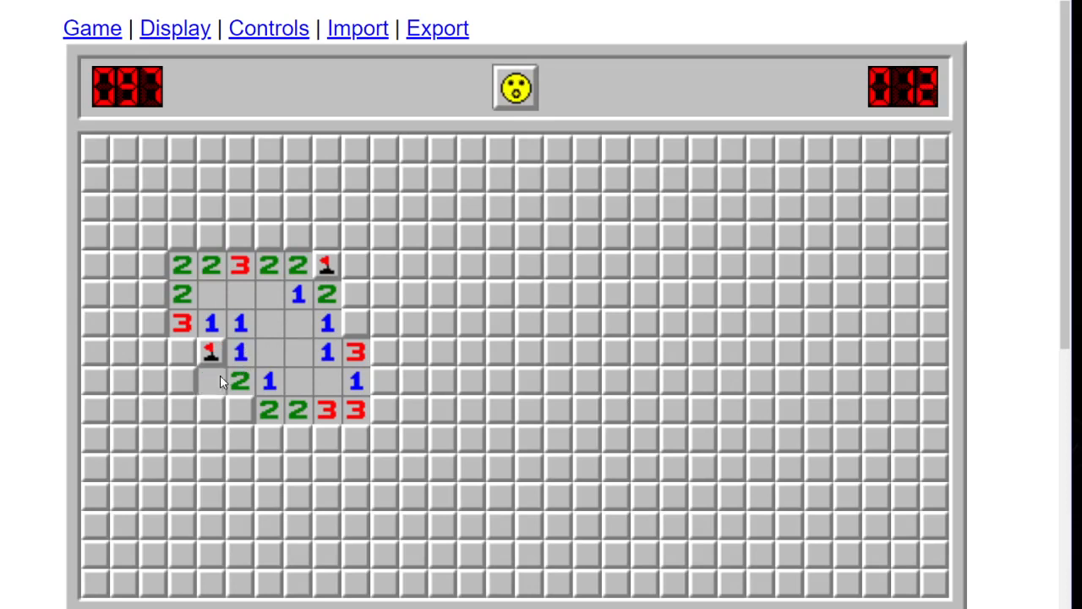
left_click(210, 380)
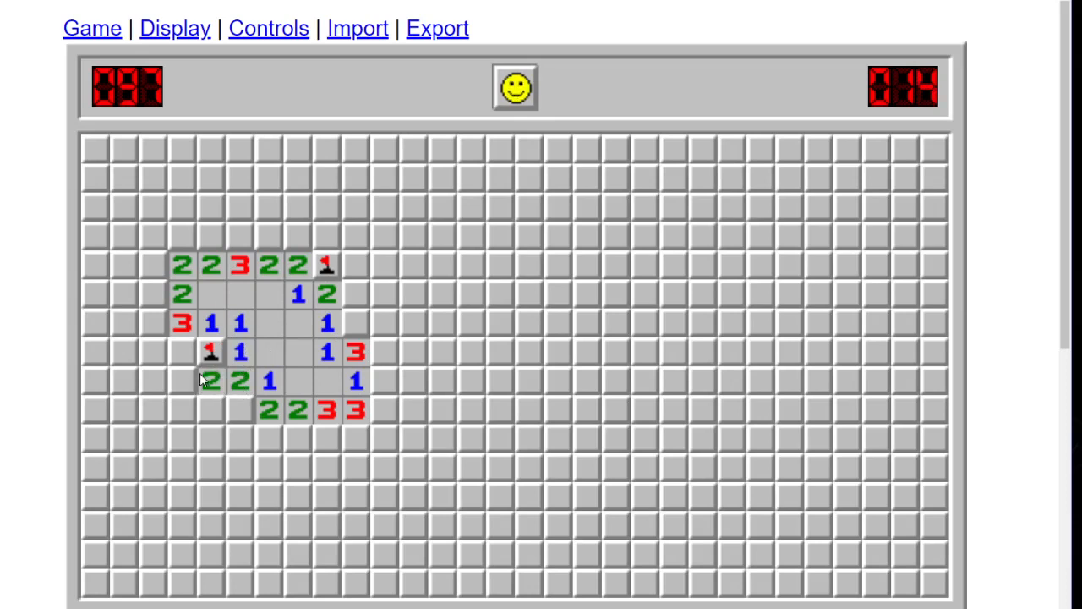
left_click(183, 350)
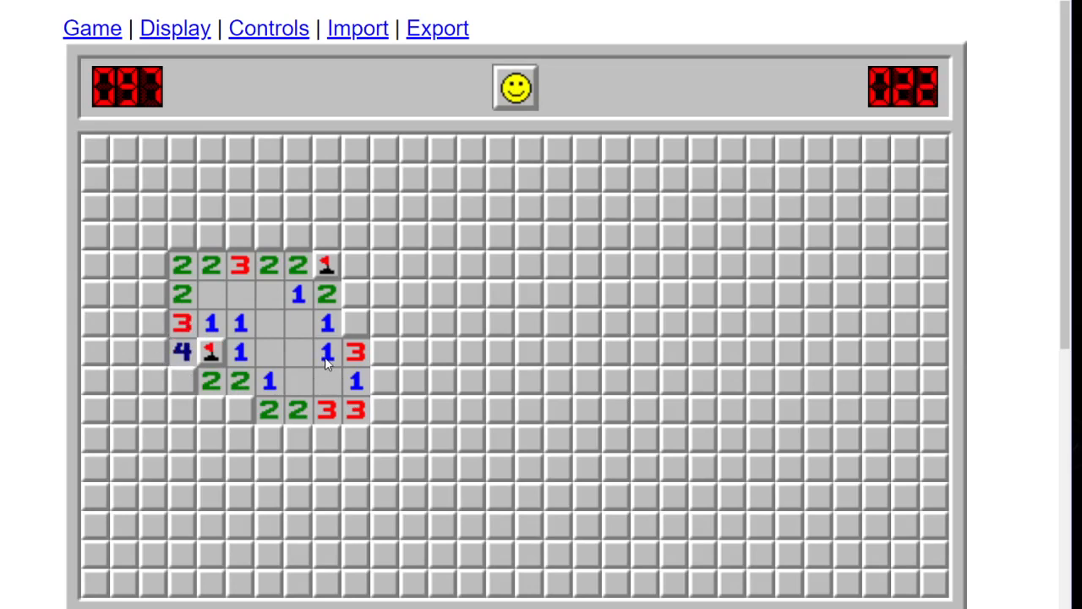
left_click(355, 323)
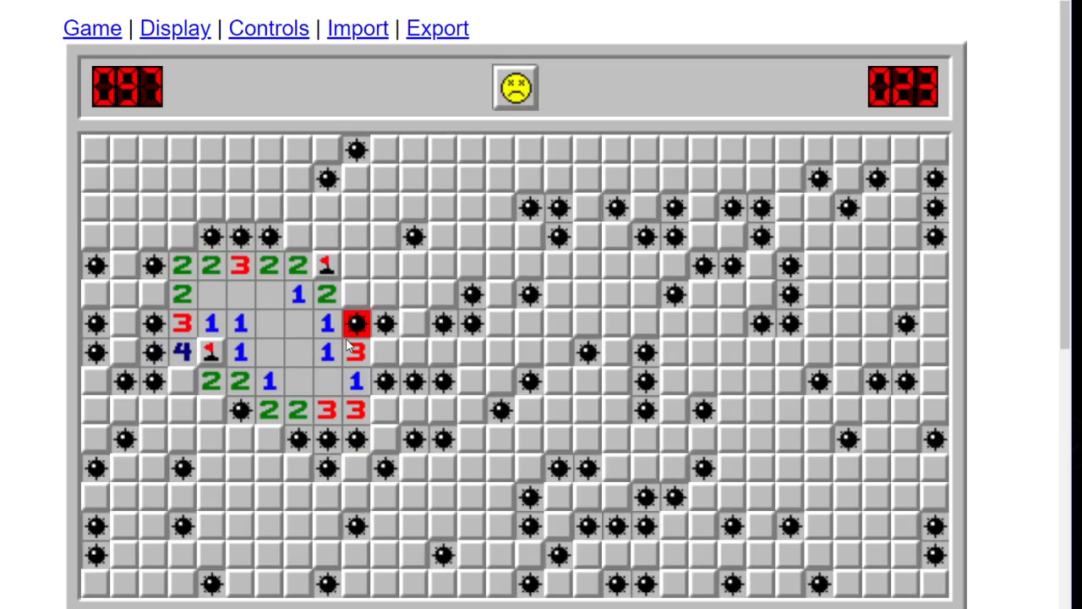
left_click(514, 86)
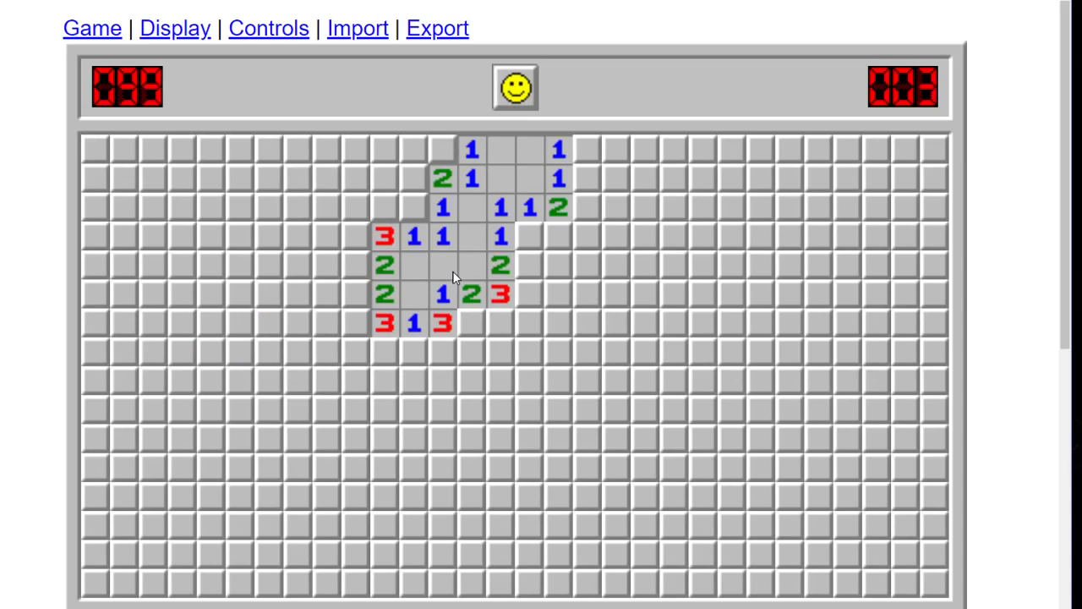
mouse_move(431, 271)
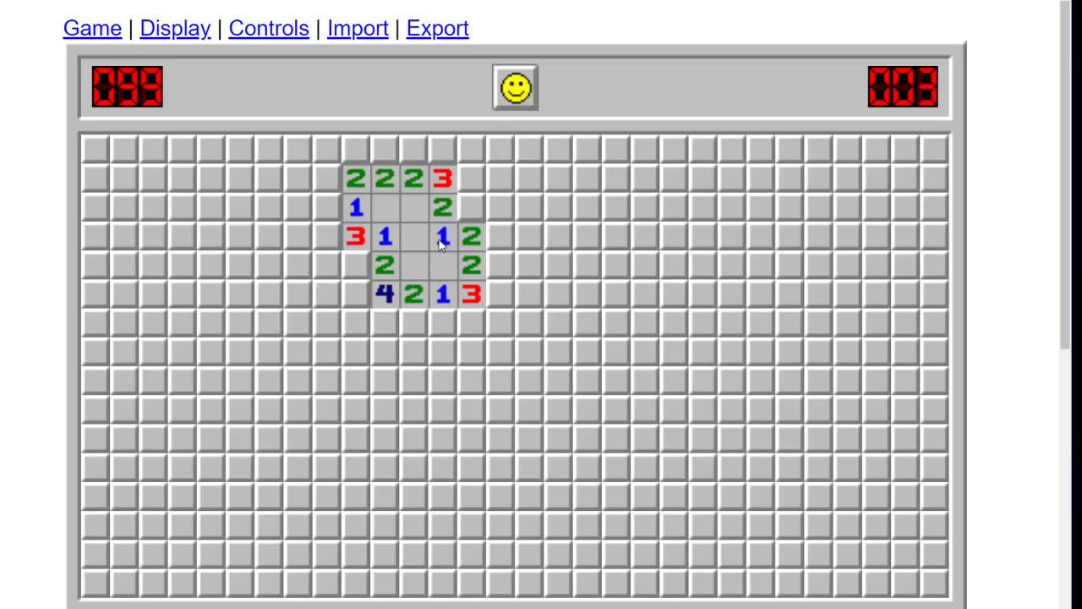
- Flag two mines at the top patch's right, uncover a mined square below it, and restart
left_click(472, 207)
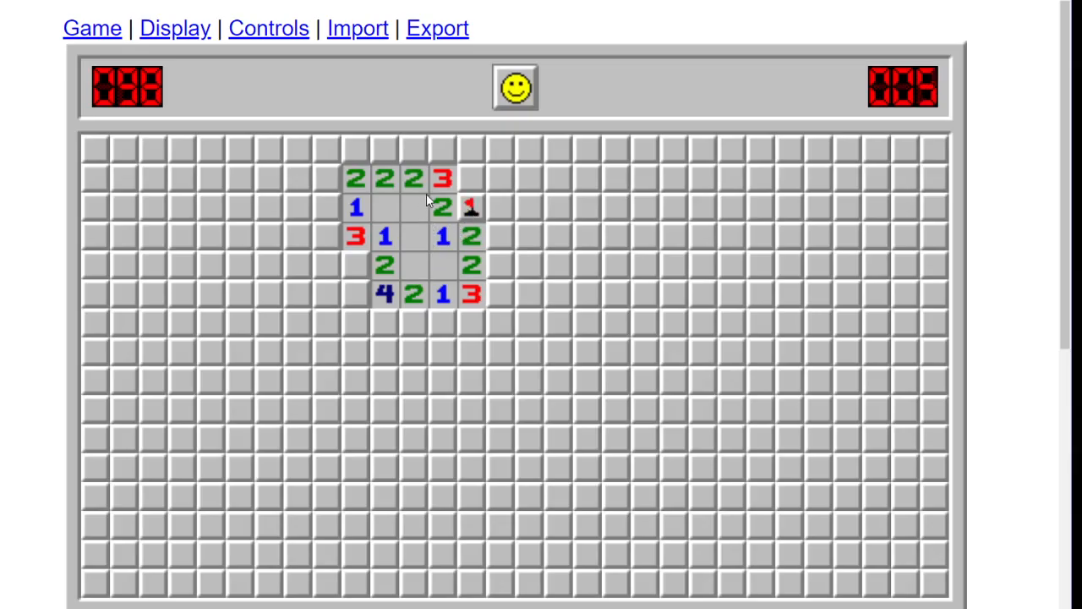
left_click(470, 178)
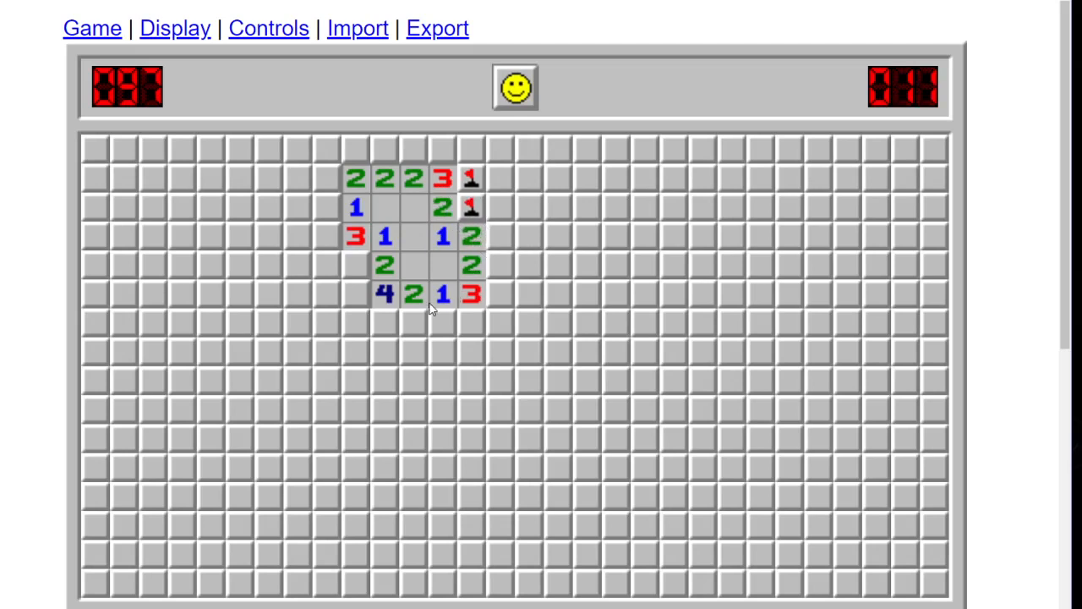
left_click(443, 323)
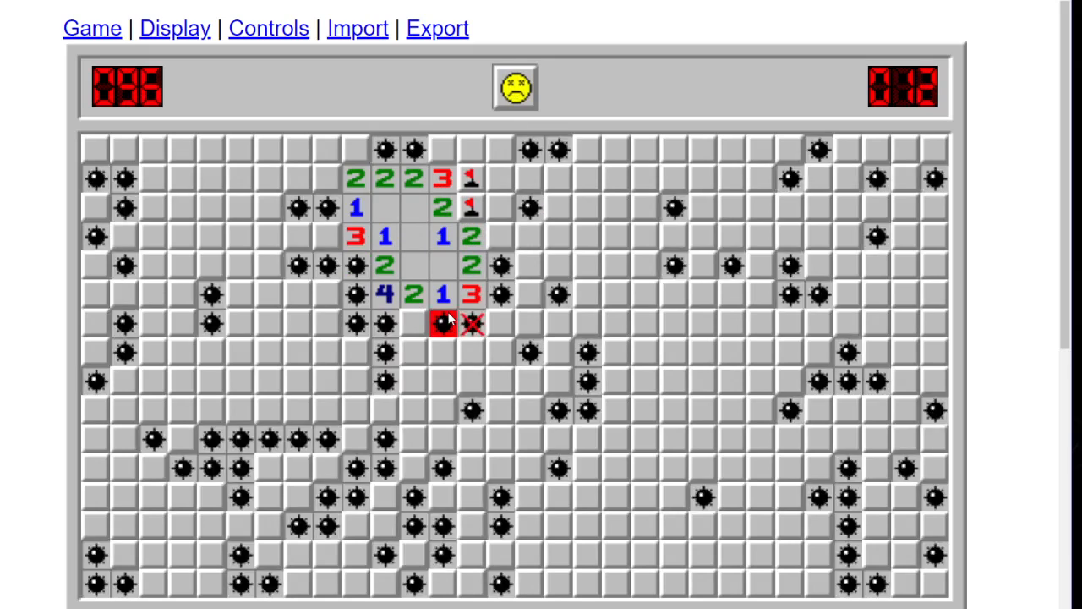
mouse_move(453, 318)
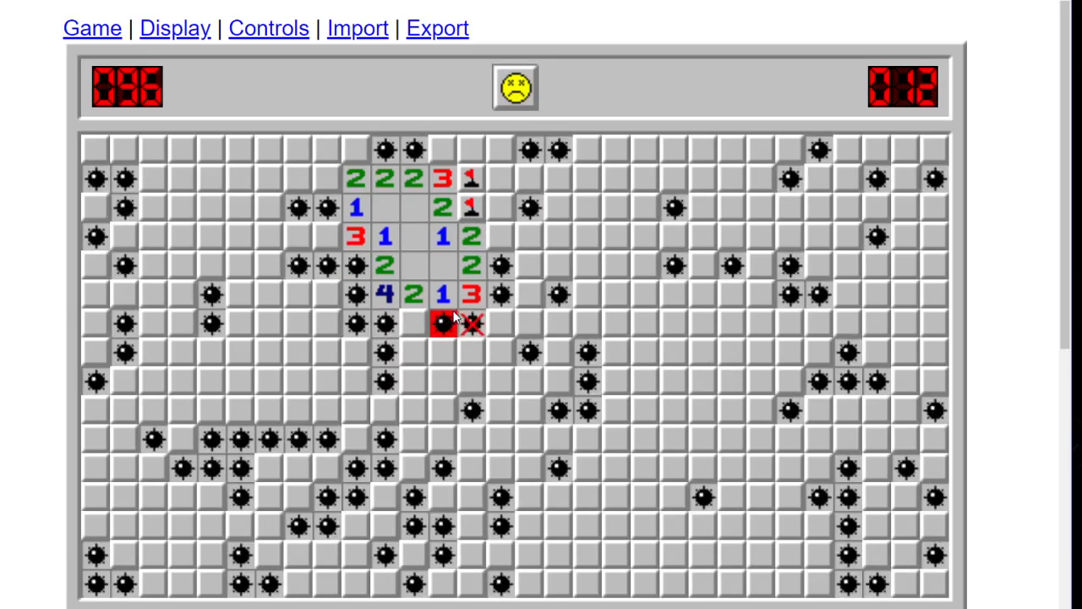
mouse_move(537, 135)
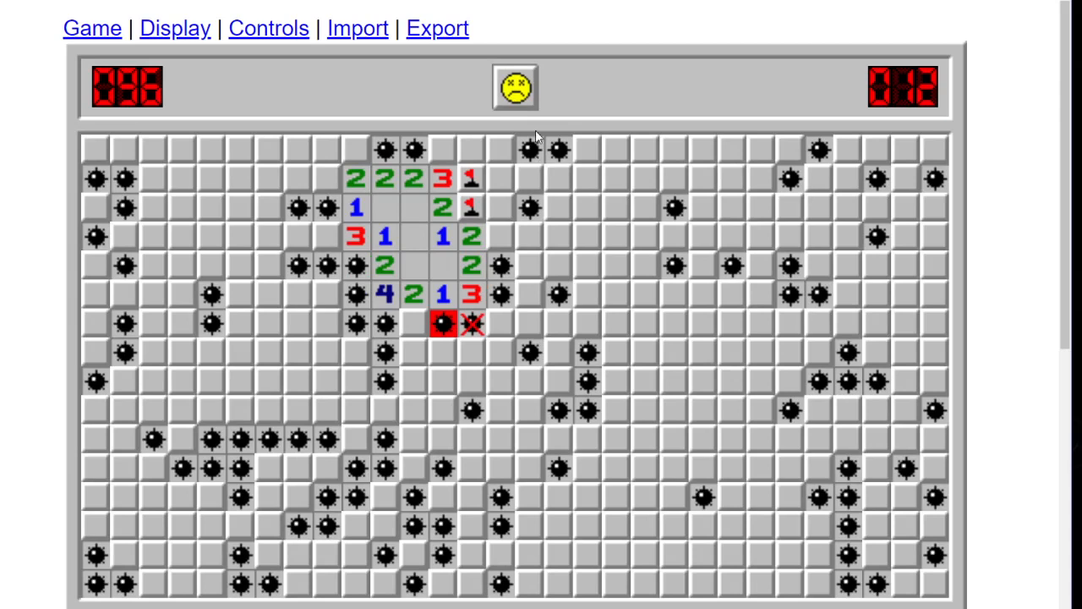
left_click(514, 88)
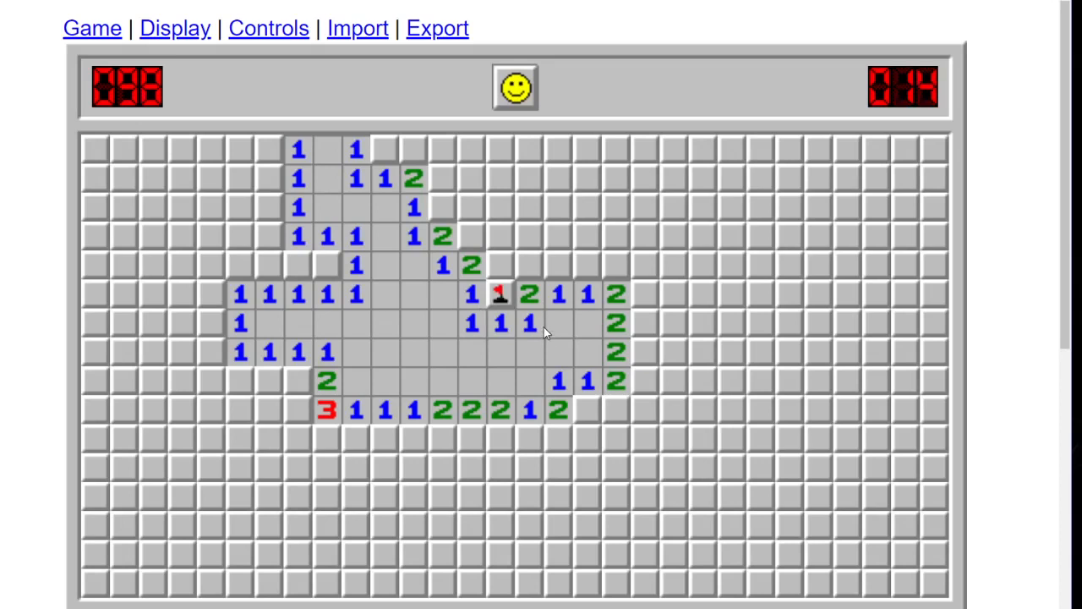
- Uncover squares above the flagged mine, hit a mine on the second, and restart the game
left_click(531, 264)
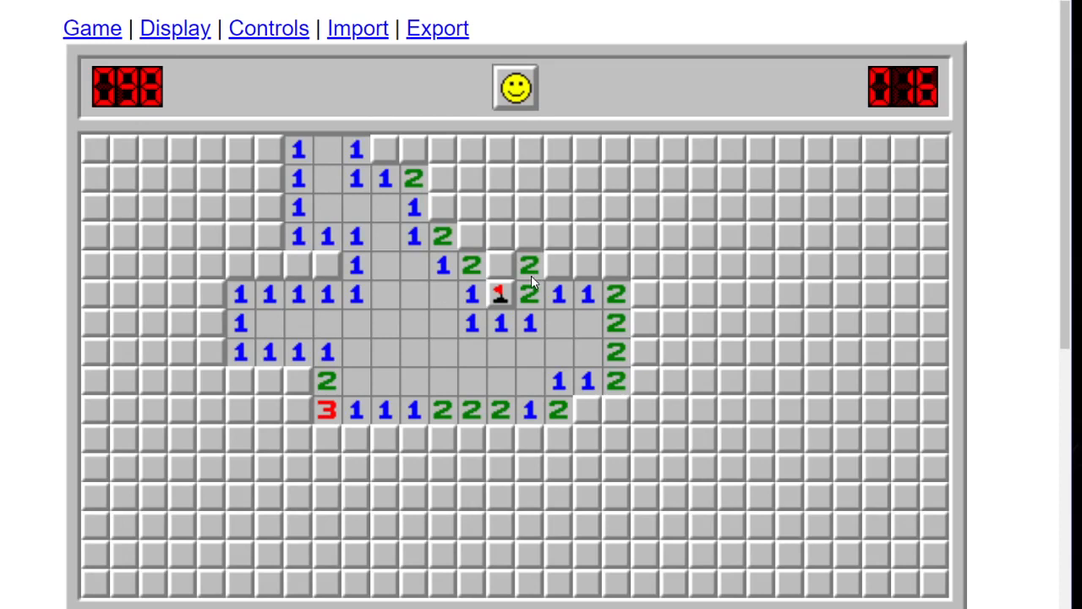
left_click(558, 265)
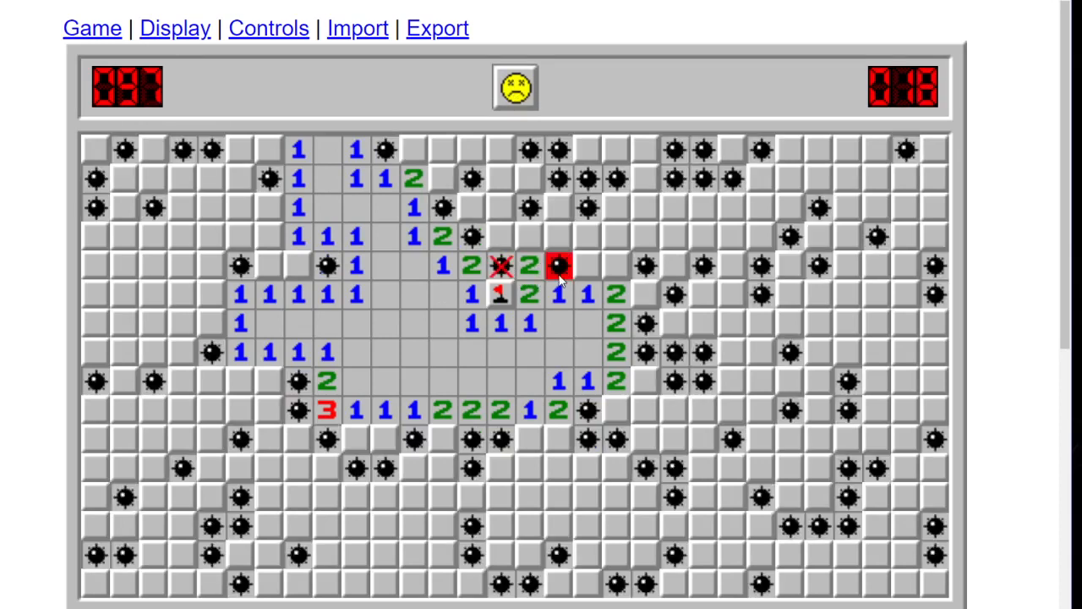
mouse_move(527, 142)
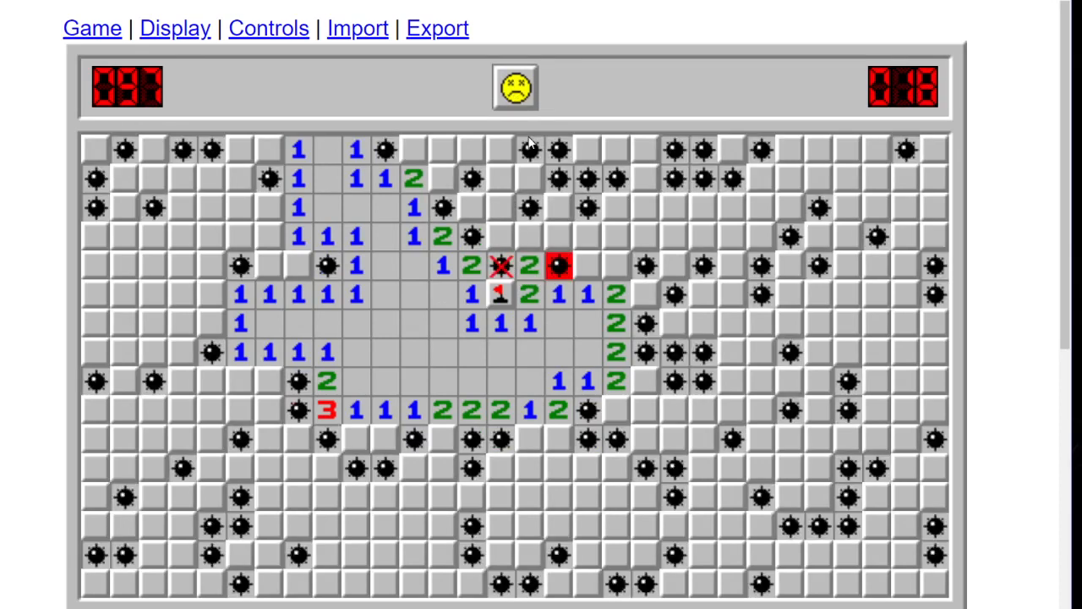
left_click(514, 88)
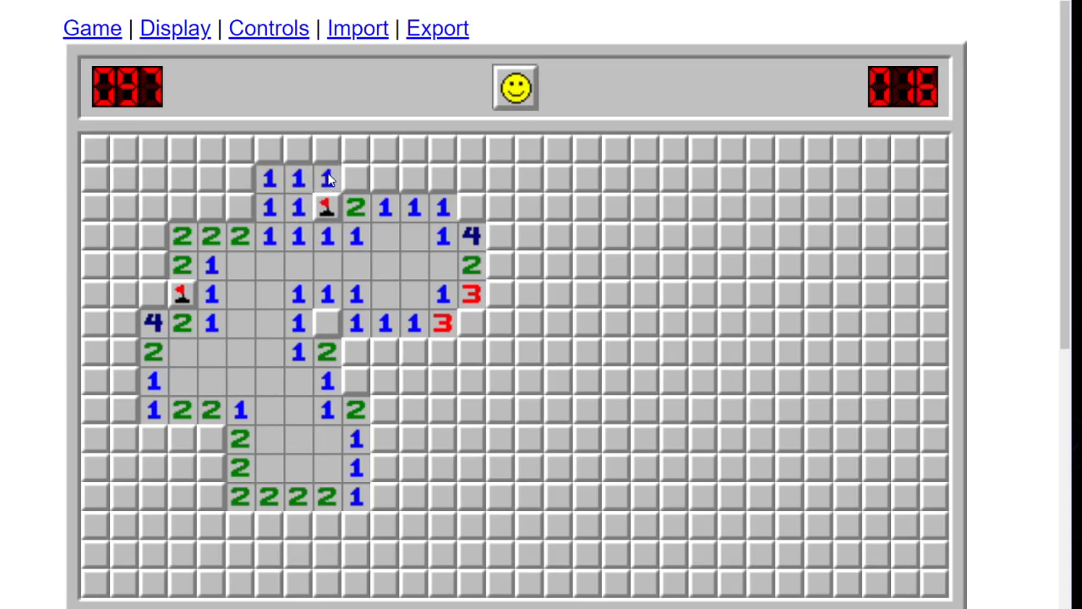
- Open cells above and at the top-left of the clearing, flagging mines at the top, top row and lower left
left_click(325, 179)
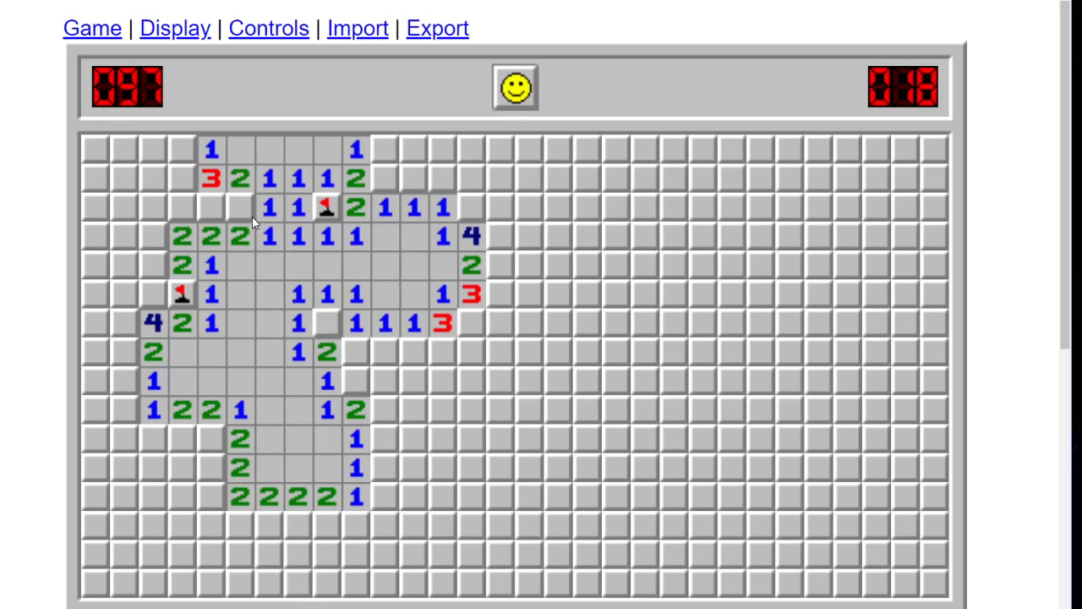
right_click(240, 206)
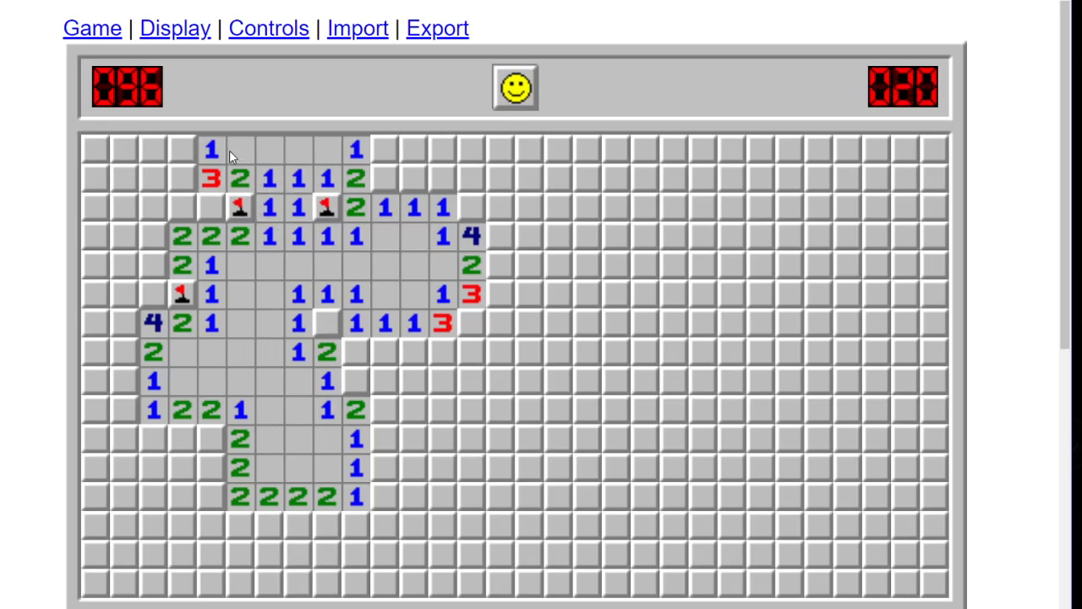
left_click(183, 207)
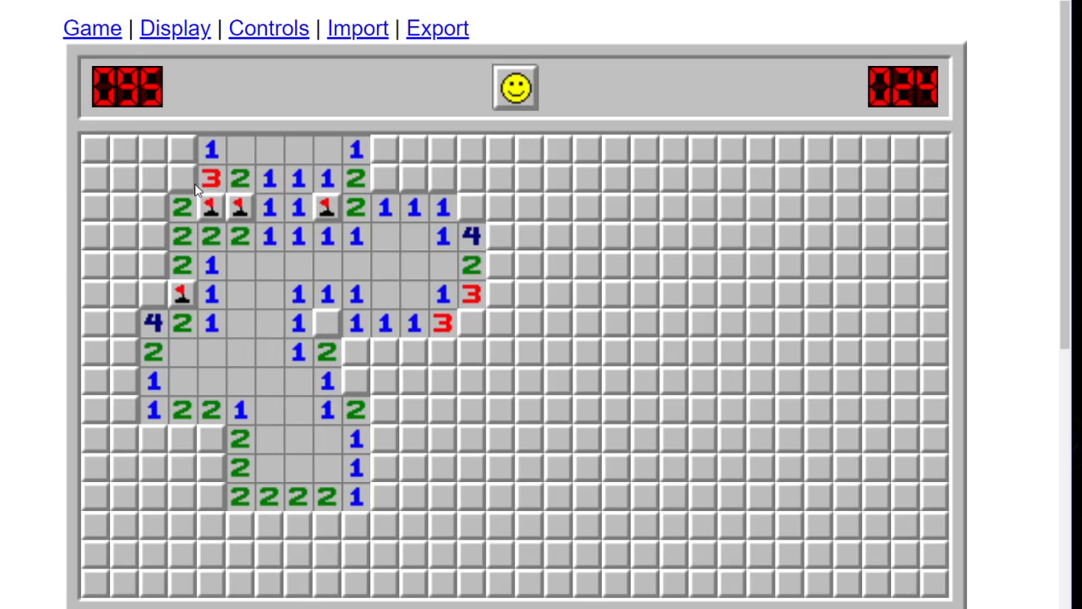
right_click(179, 149)
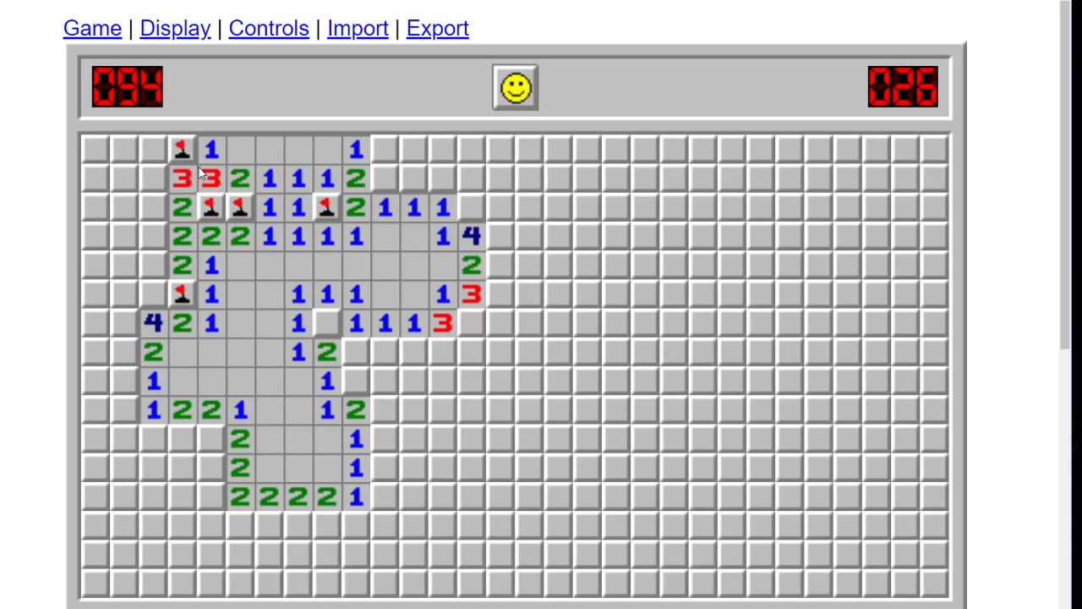
mouse_move(182, 208)
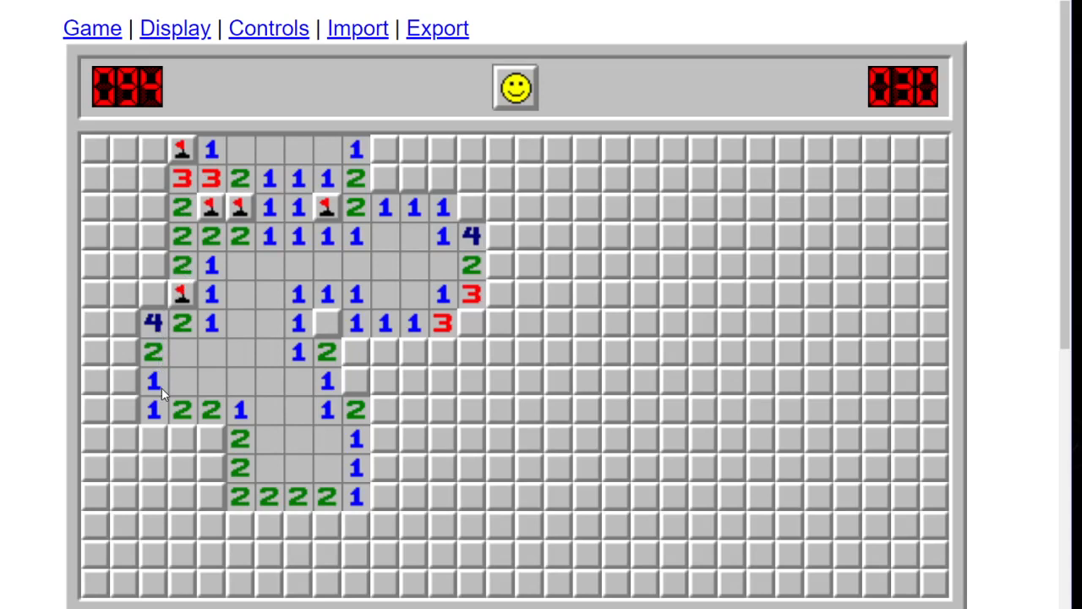
right_click(211, 438)
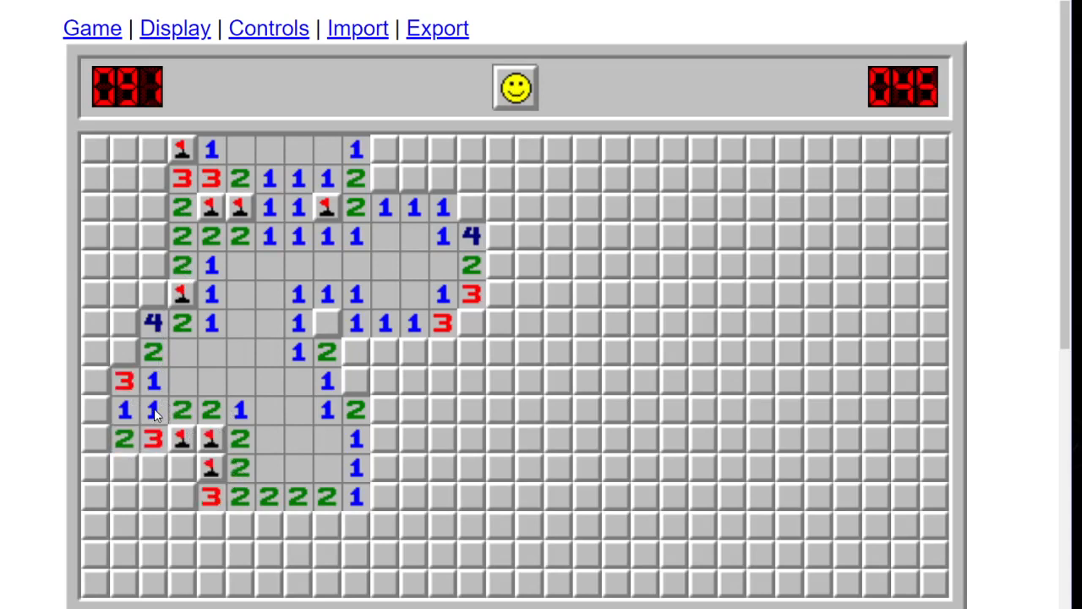
- Clear the safe cells along the board's left edge and upper left, then one beside the central opening
left_click(121, 352)
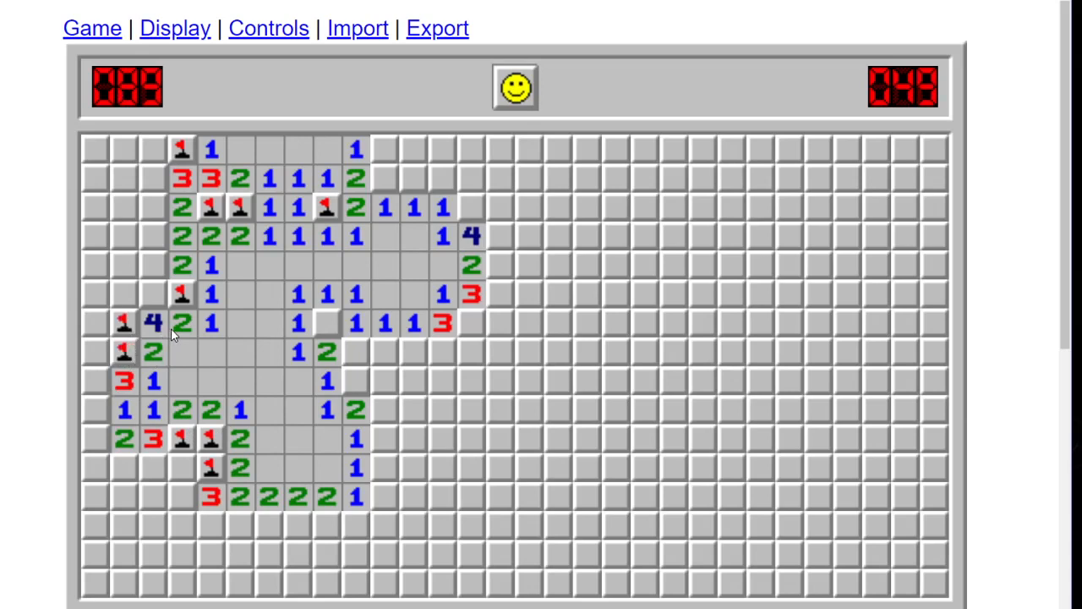
left_click(124, 295)
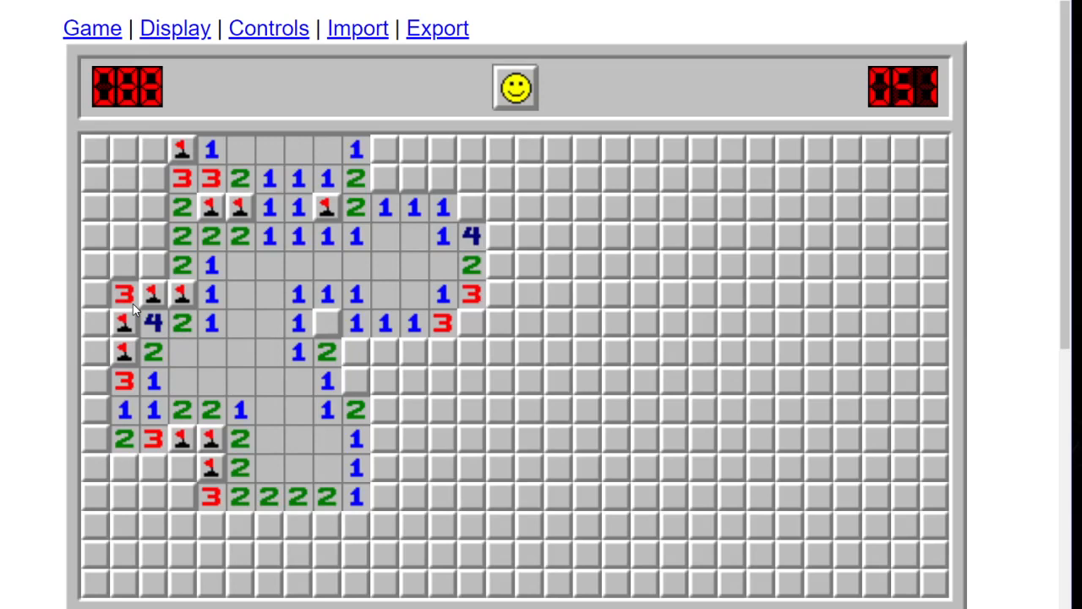
left_click(152, 235)
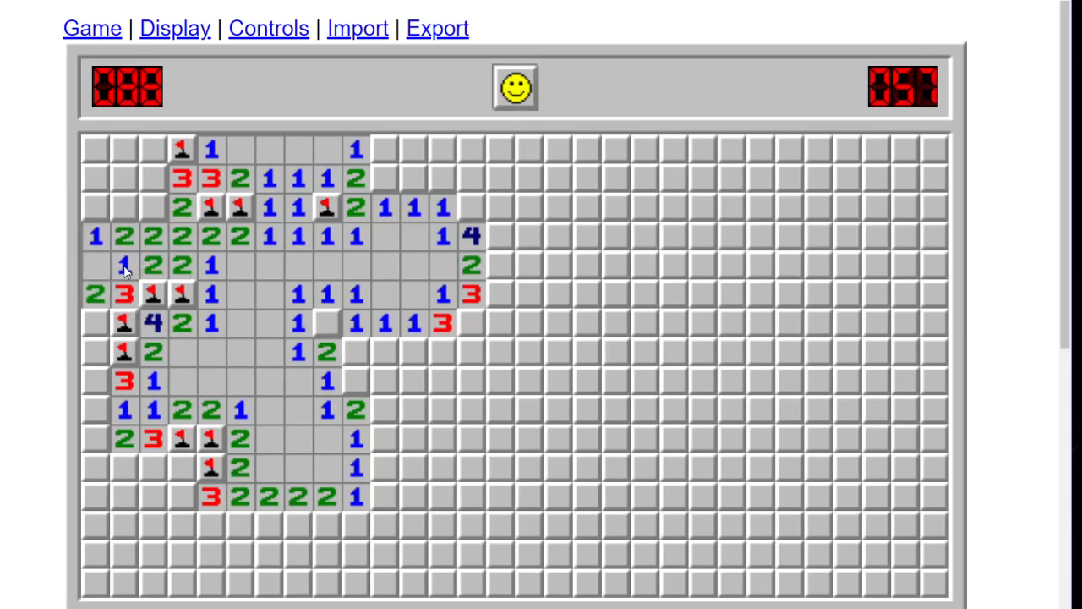
mouse_move(152, 251)
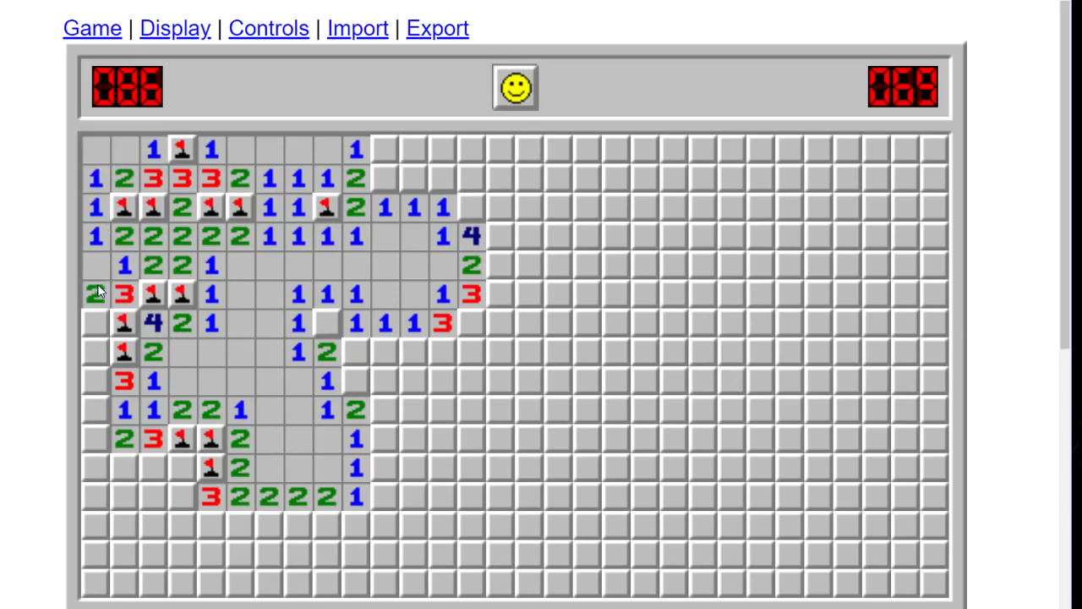
left_click(95, 323)
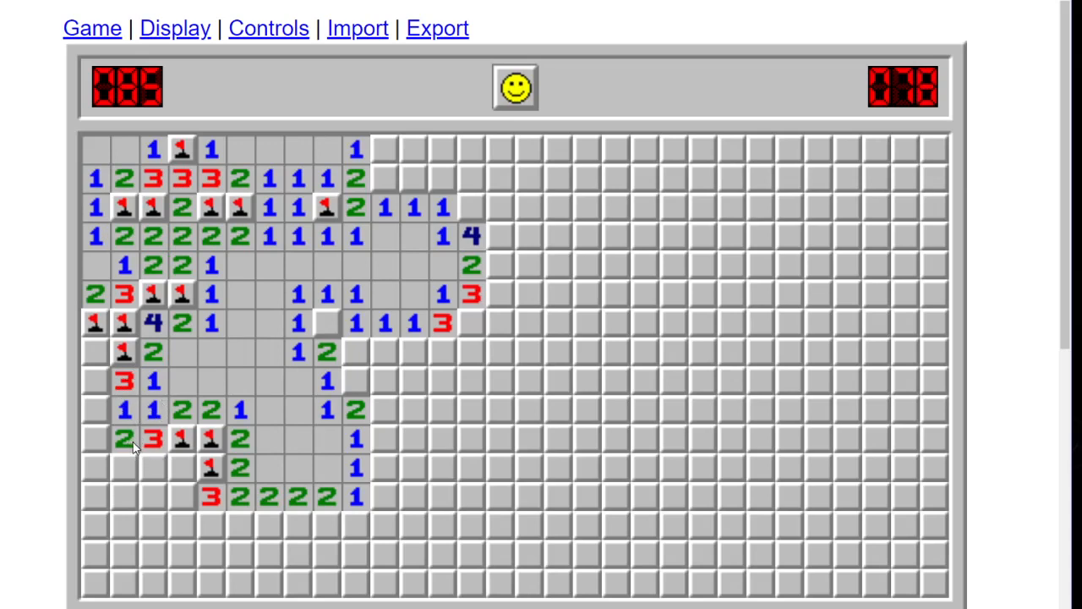
mouse_move(336, 391)
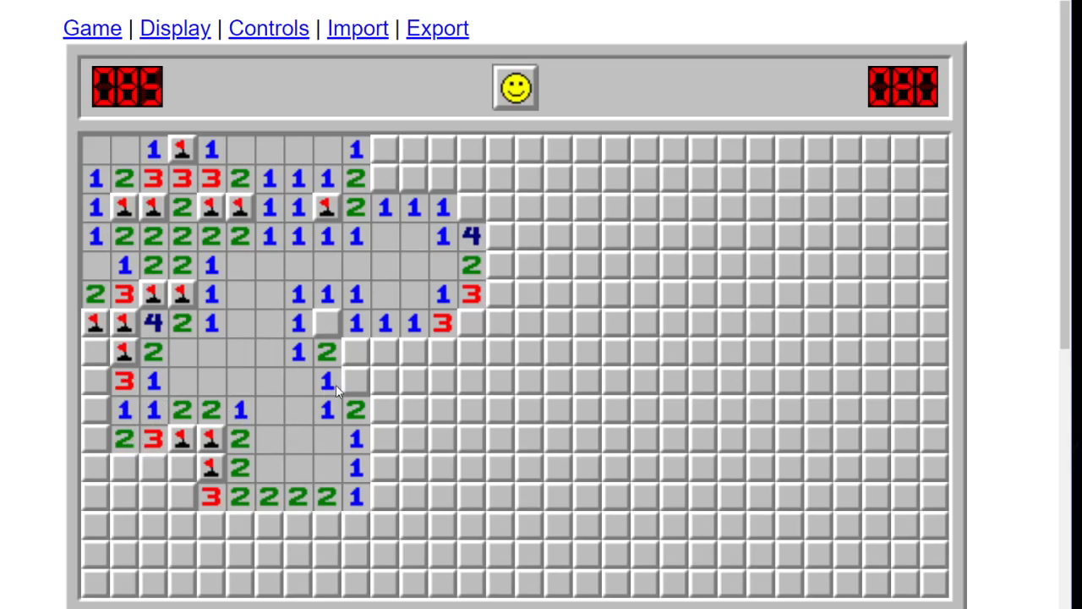
left_click(325, 381)
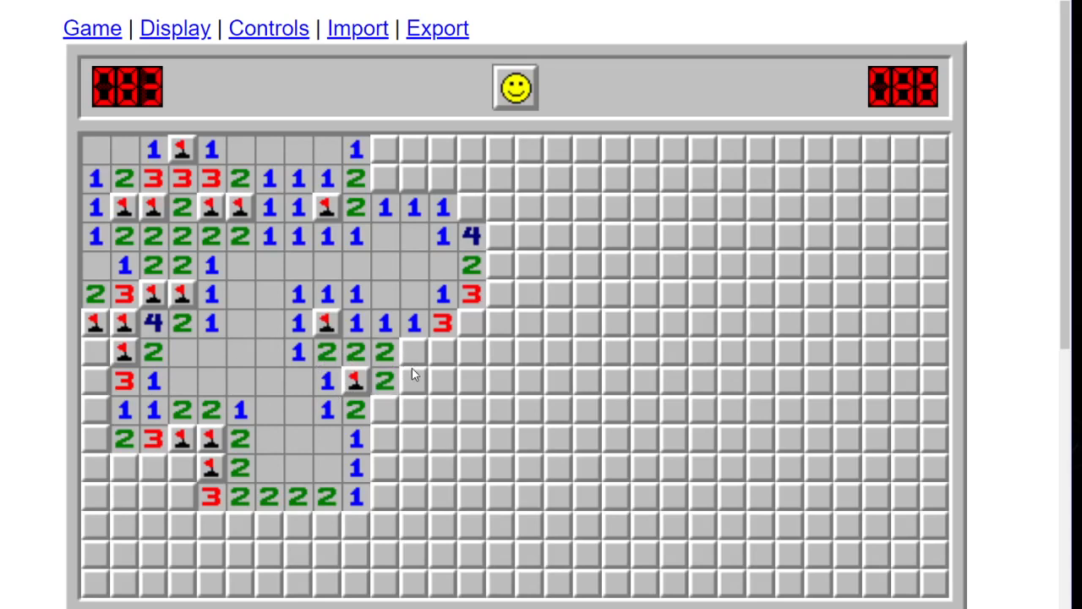